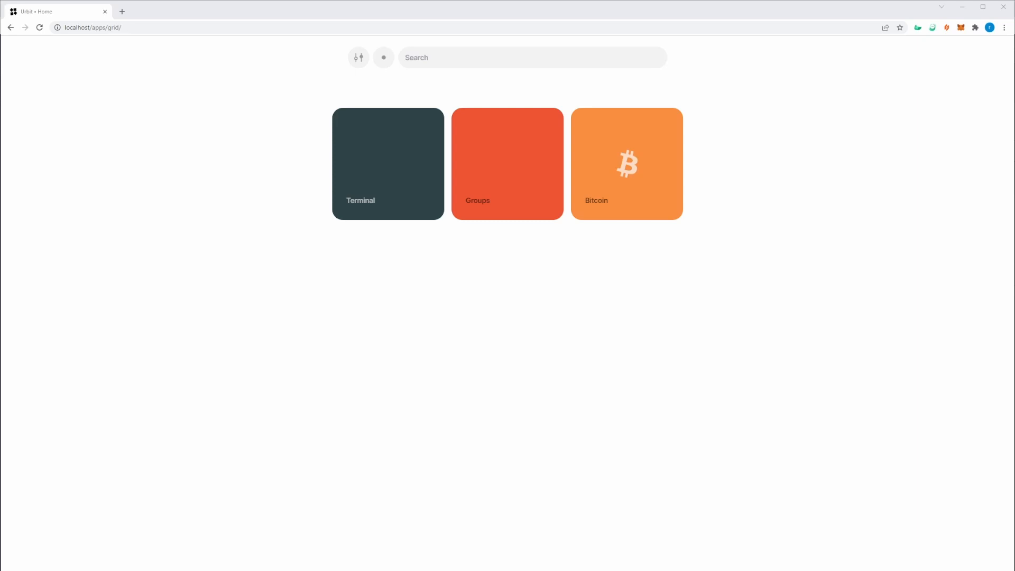
pyautogui.moveTo(742, 328)
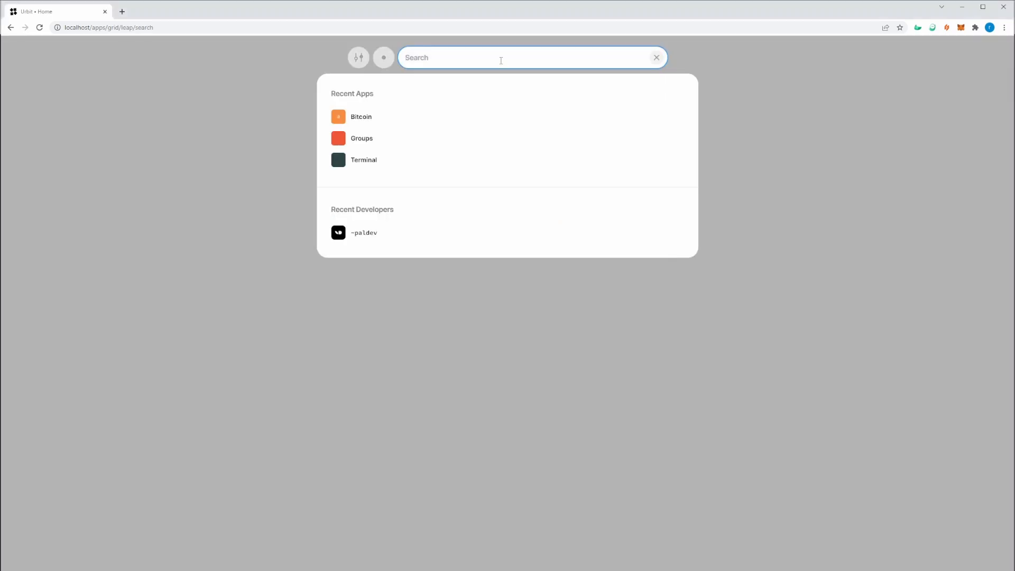
# Search for developer ~tirrel and open the Studio app page from their apps.
pyautogui.write('~')
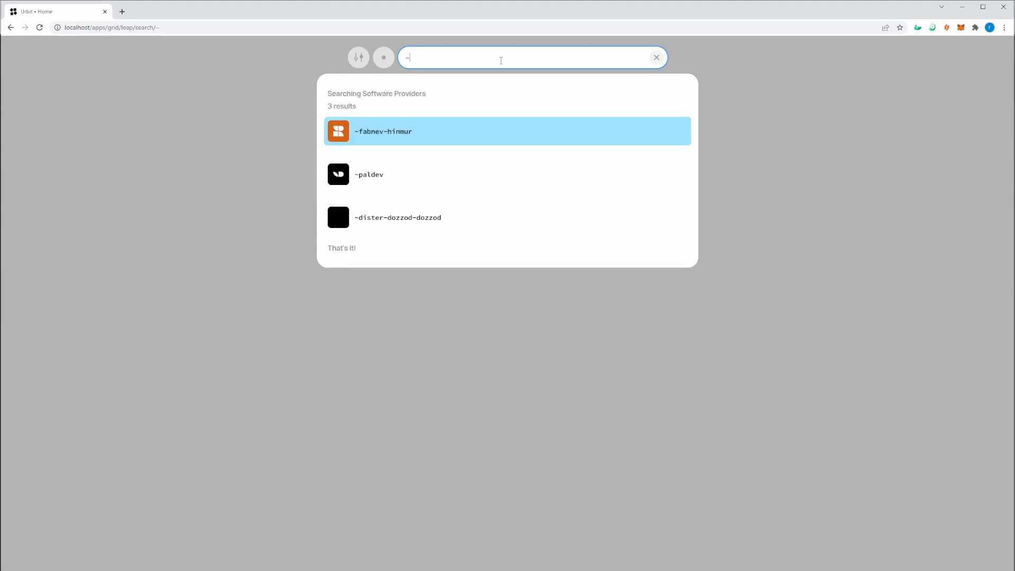
pyautogui.write('tirrel')
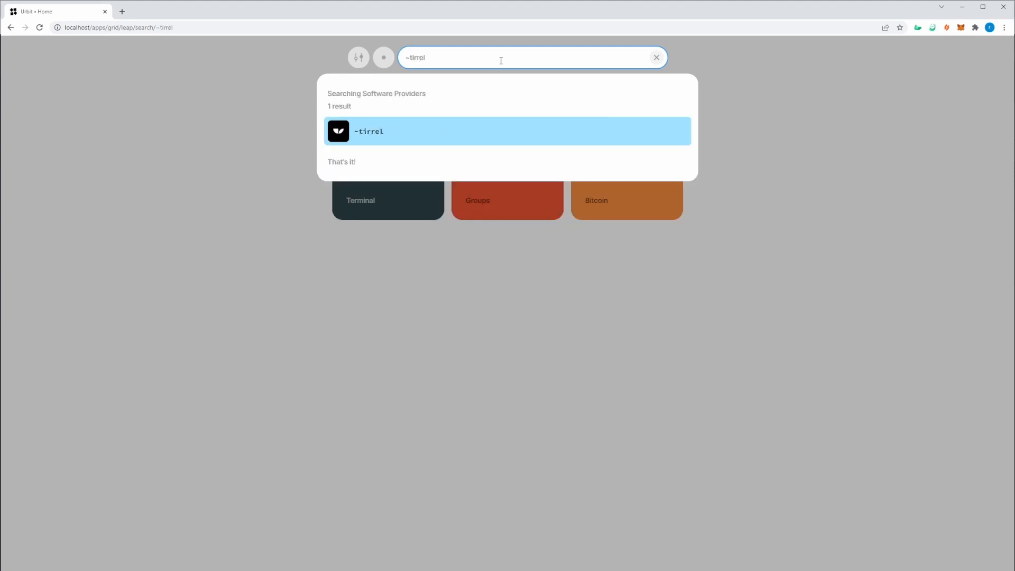
pyautogui.click(508, 131)
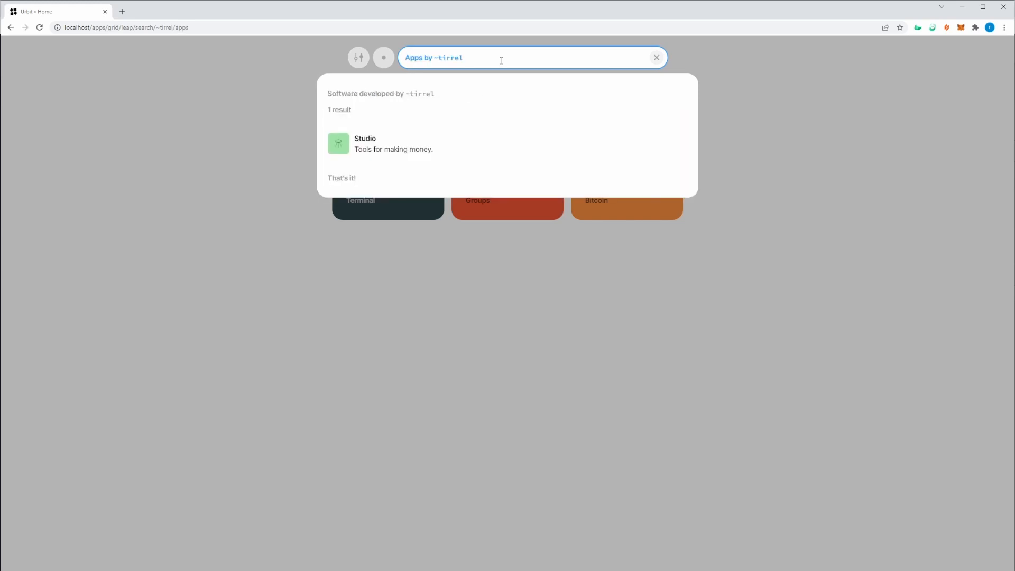
pyautogui.moveTo(491, 66)
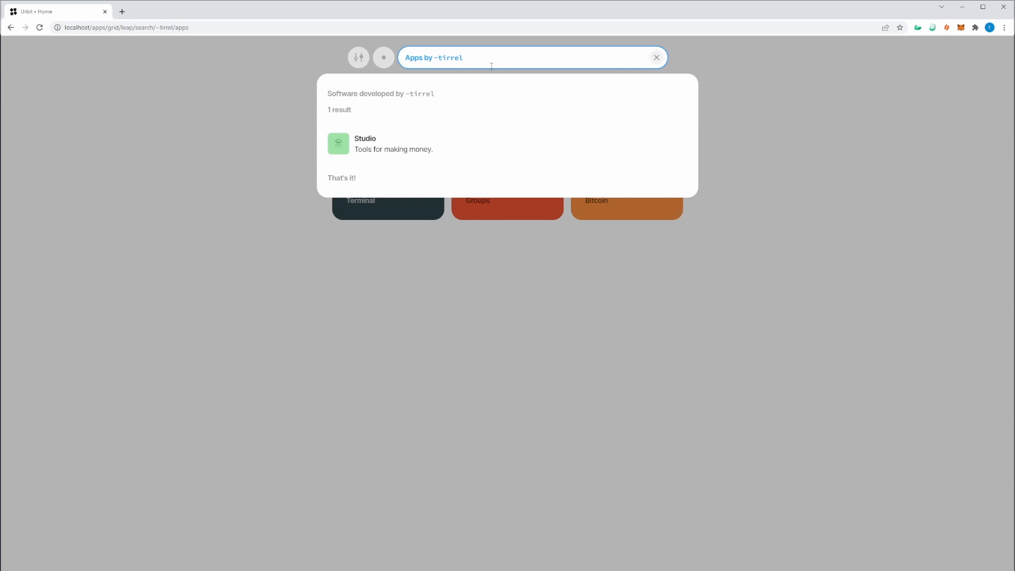
pyautogui.click(365, 144)
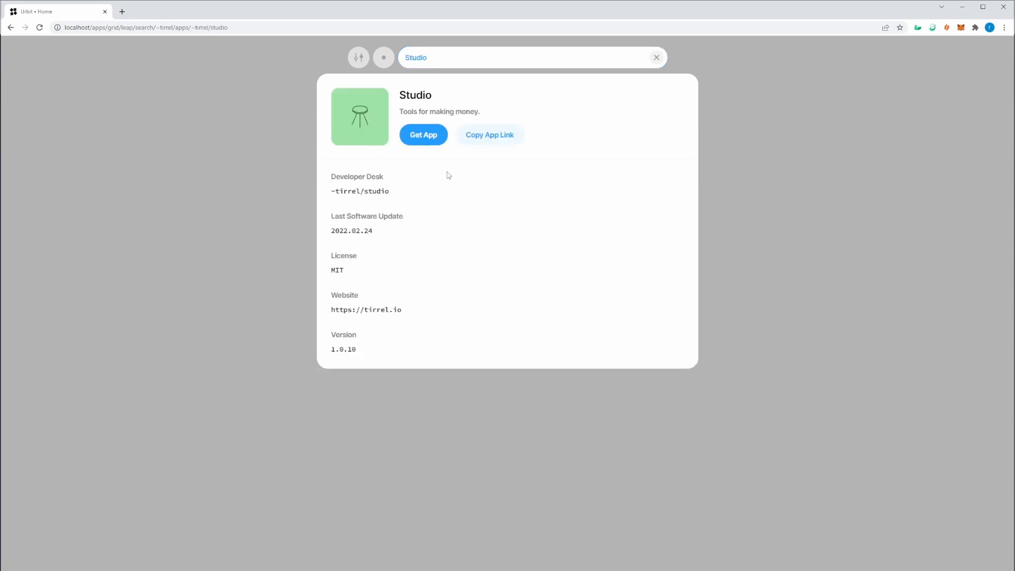
pyautogui.moveTo(331, 179)
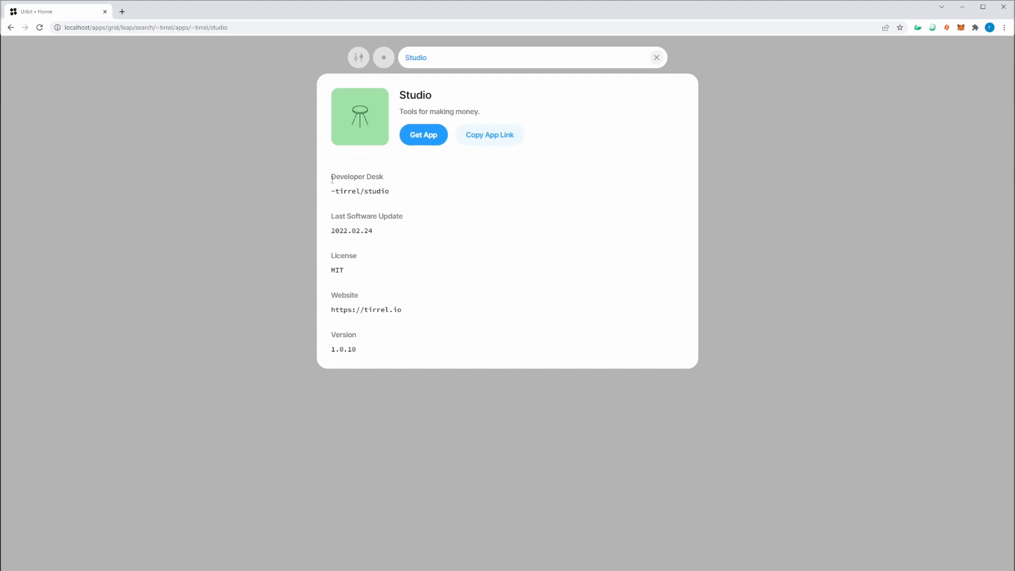
pyautogui.doubleClick(345, 191)
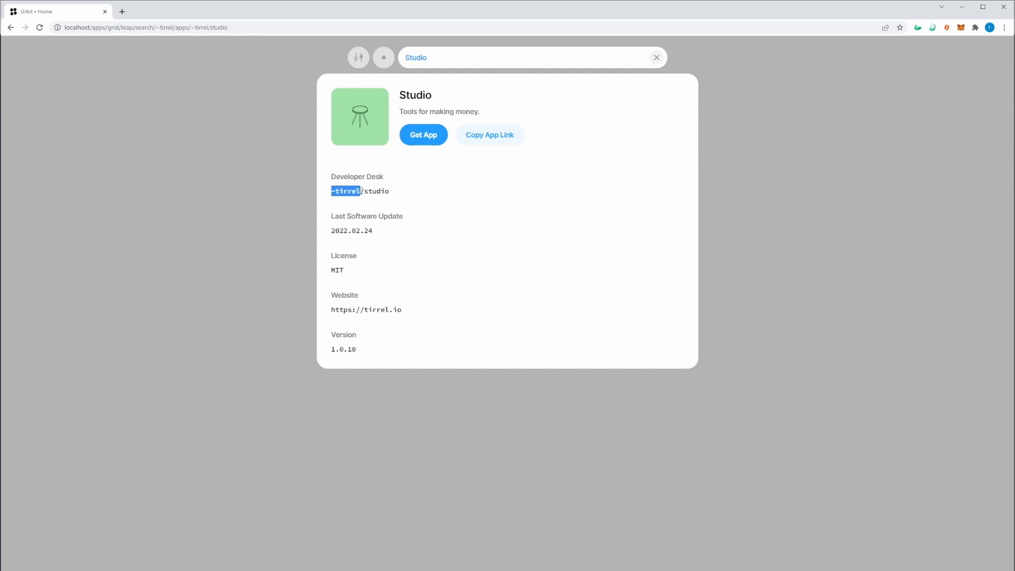
pyautogui.doubleClick(376, 192)
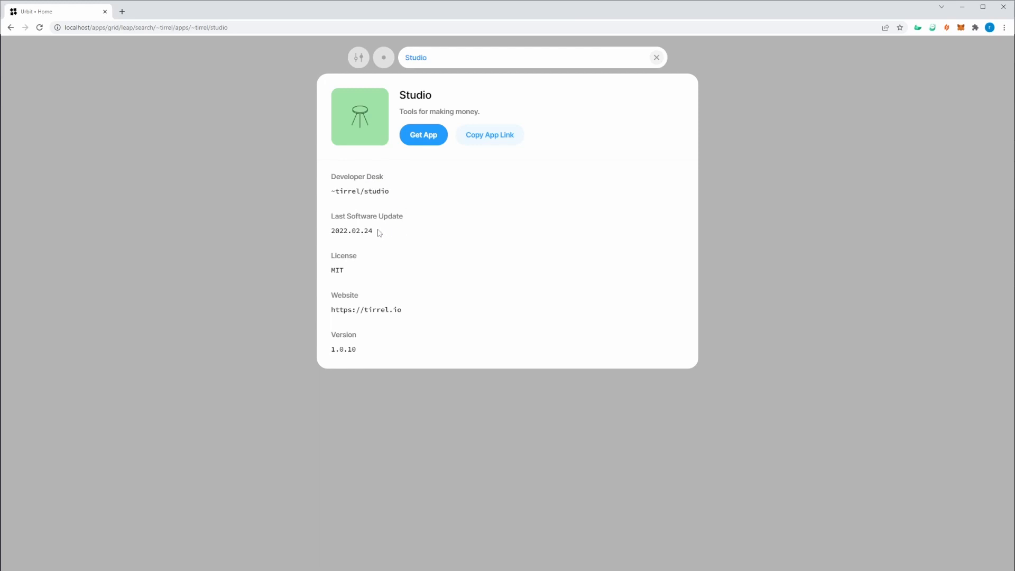
pyautogui.moveTo(432, 311)
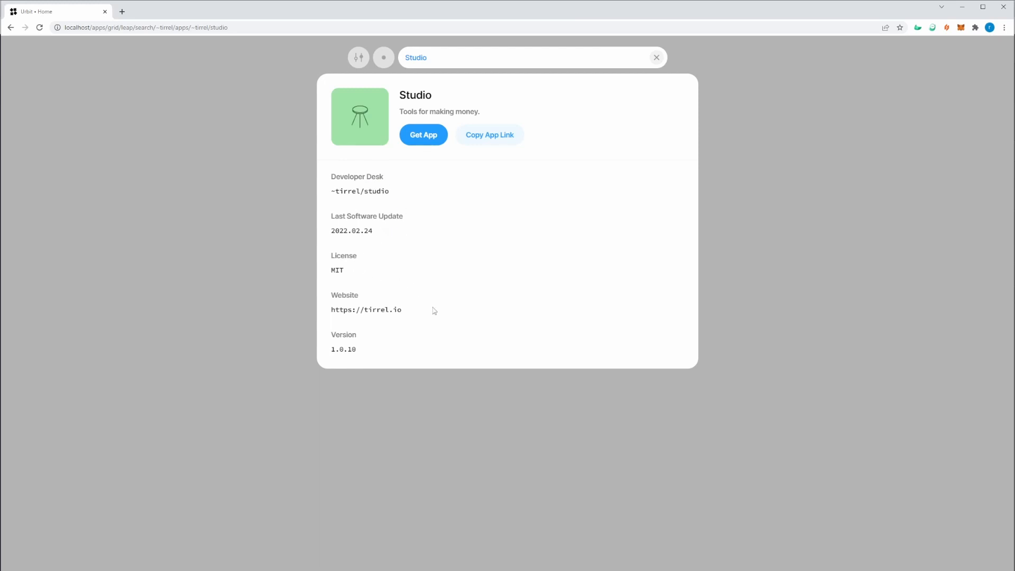
pyautogui.moveTo(460, 239)
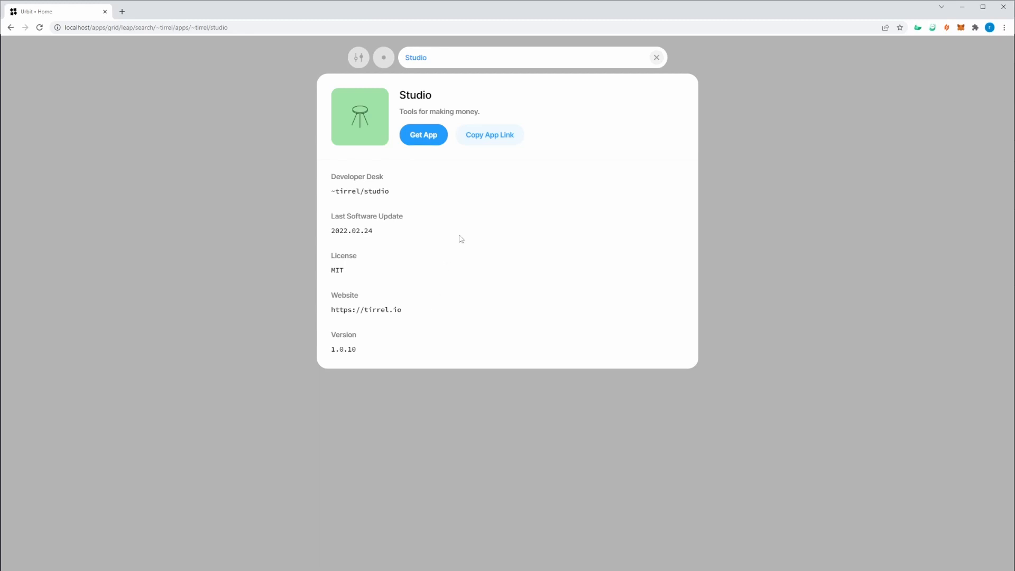
# Install Studio via Get App into the %studio desk and wait for completion.
pyautogui.click(423, 135)
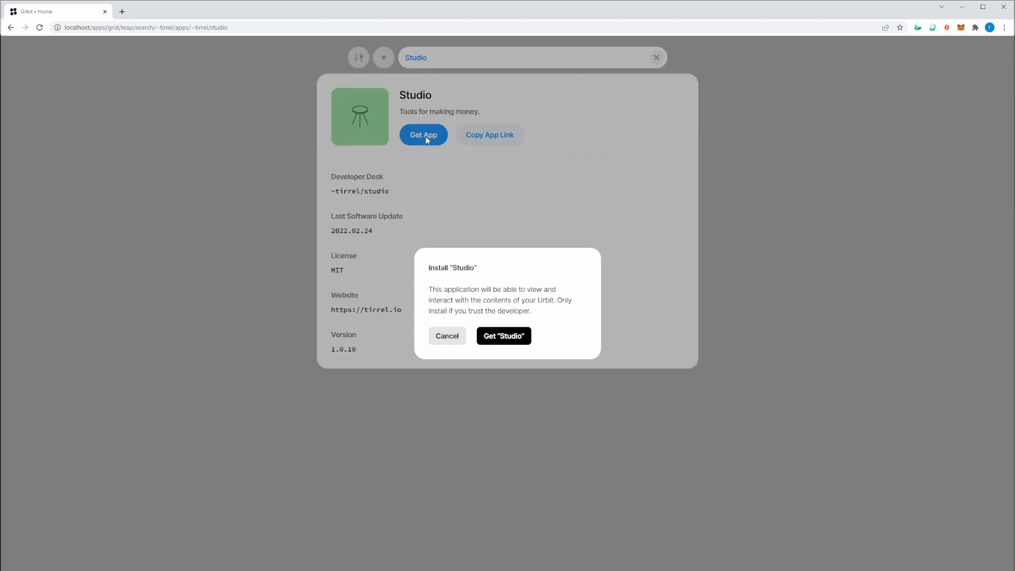
pyautogui.moveTo(503, 339)
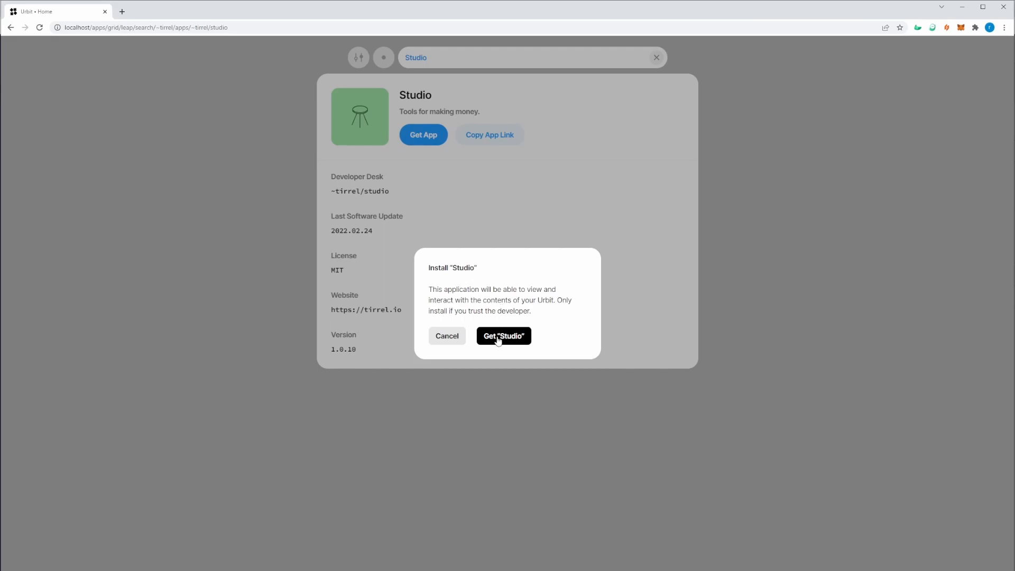
pyautogui.click(504, 336)
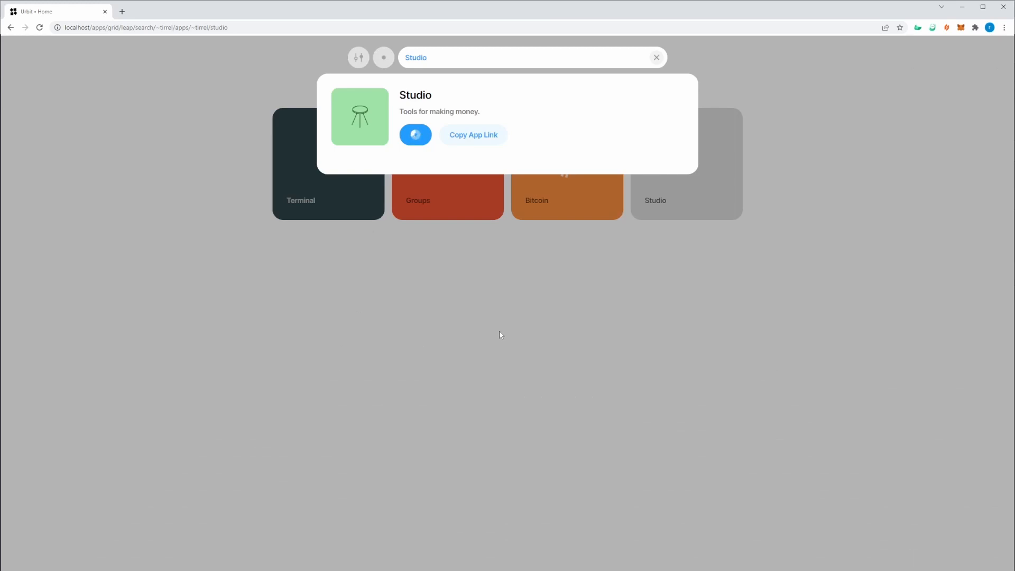
pyautogui.click(415, 134)
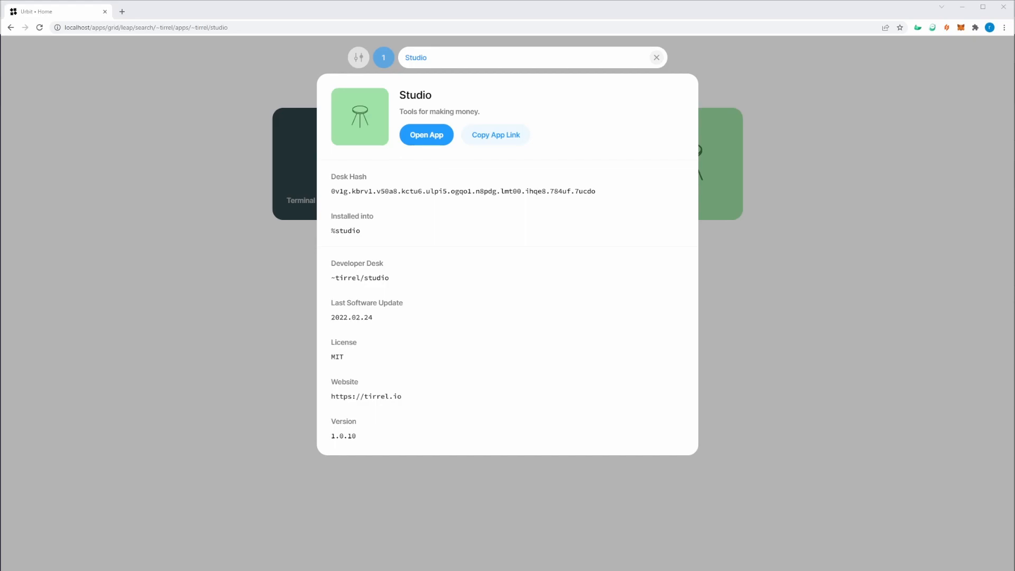
pyautogui.click(656, 57)
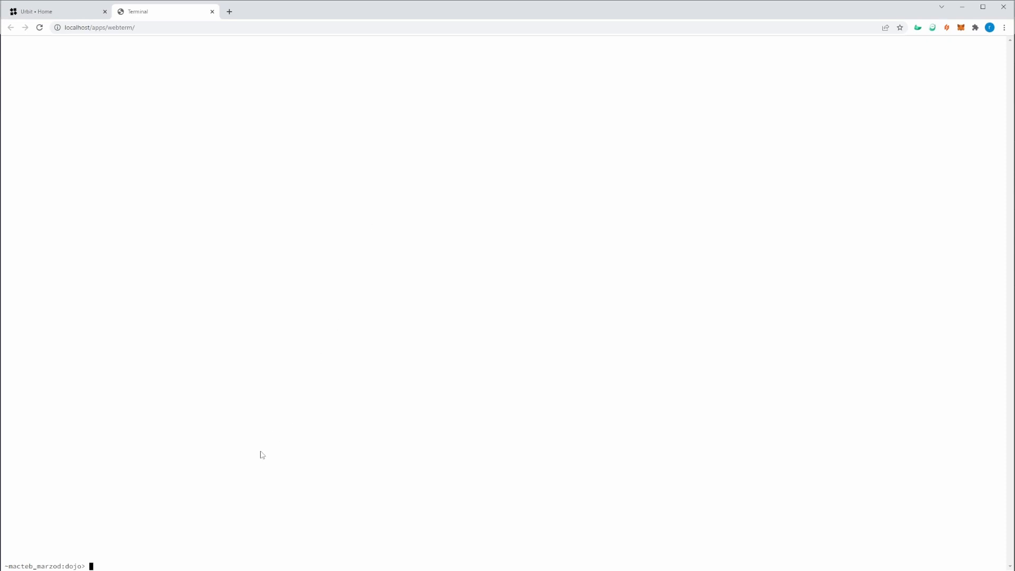
pyautogui.moveTo(42, 566)
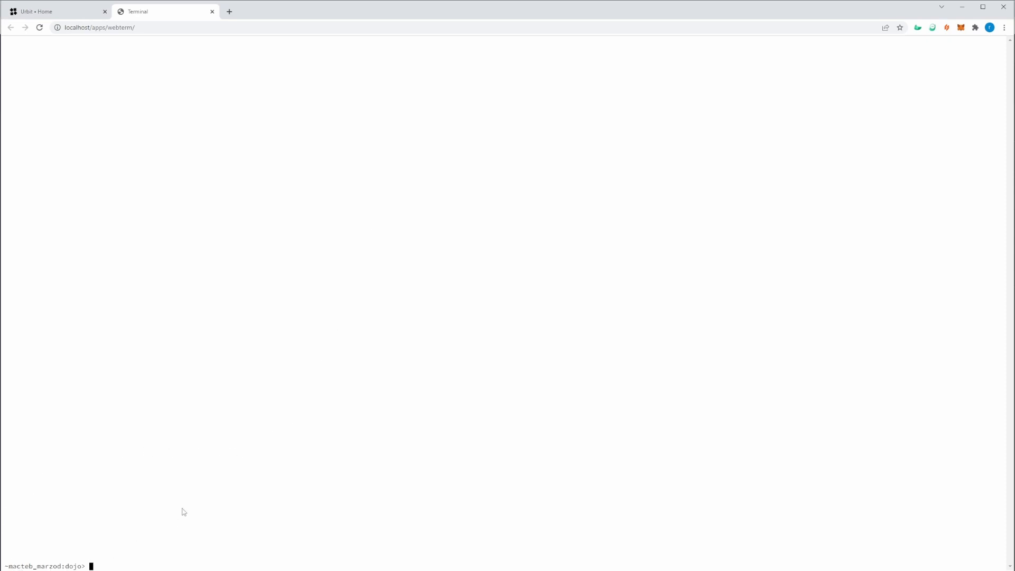
pyautogui.moveTo(165, 505)
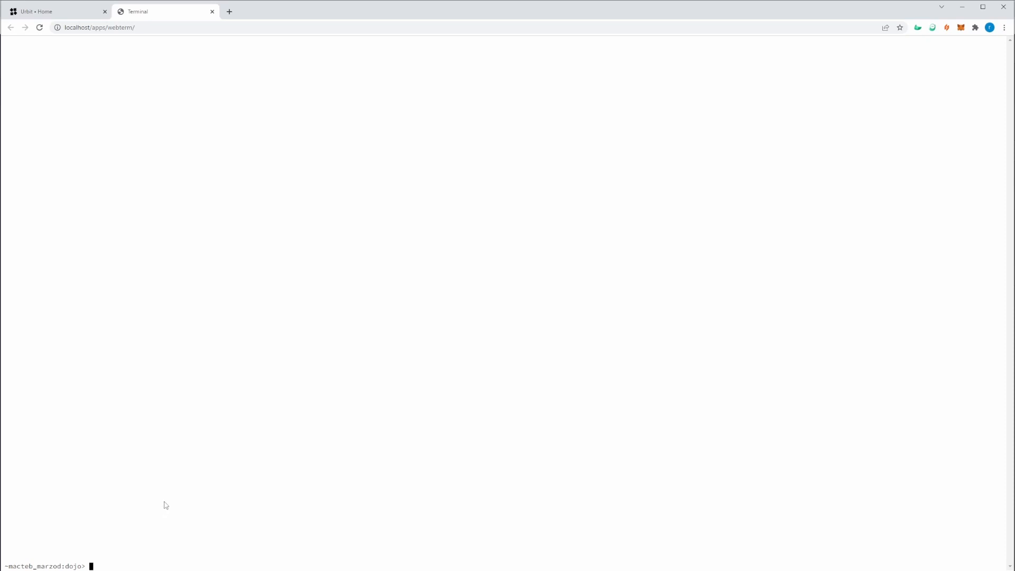
pyautogui.moveTo(158, 504)
pyautogui.write('|')
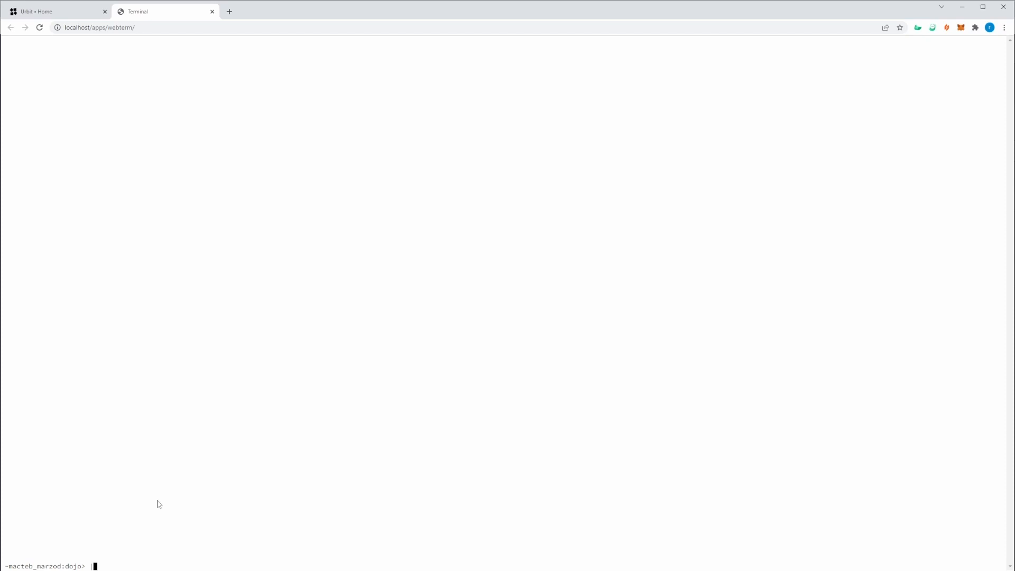
# Run |install ~paldev %pals in the Dojo to install the pals app.
pyautogui.write('install')
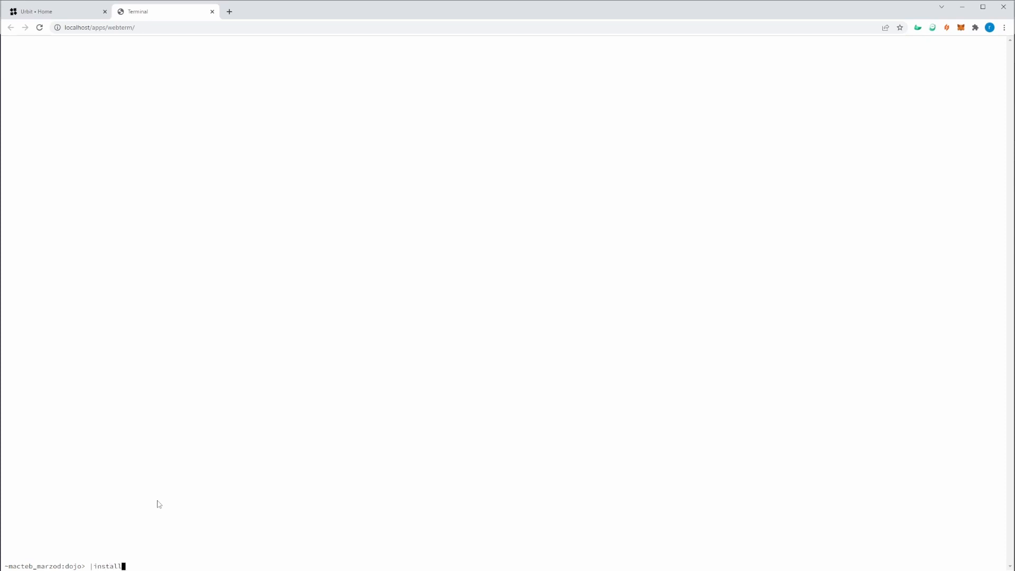
pyautogui.write('" ~"')
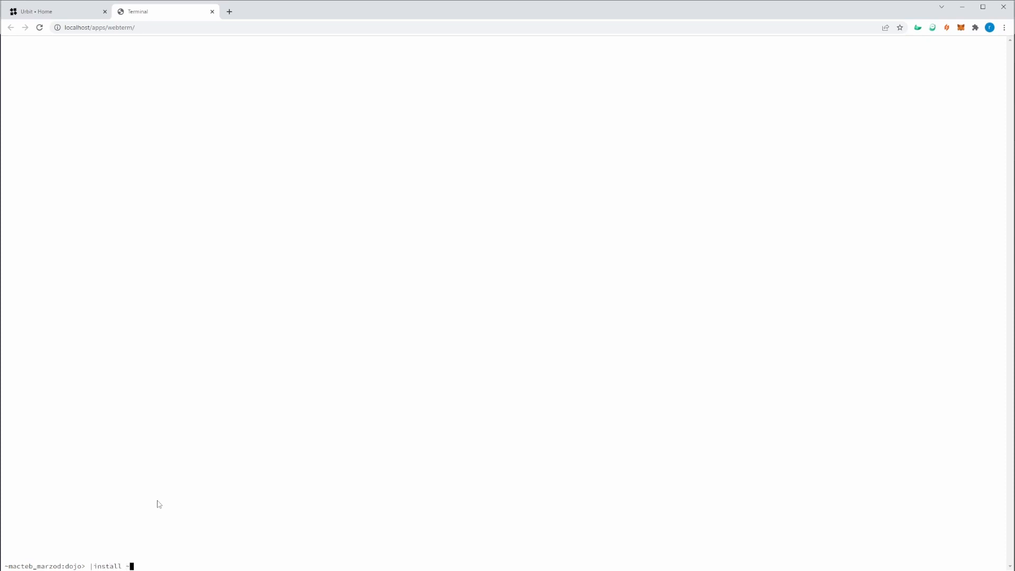
pyautogui.write('paldev')
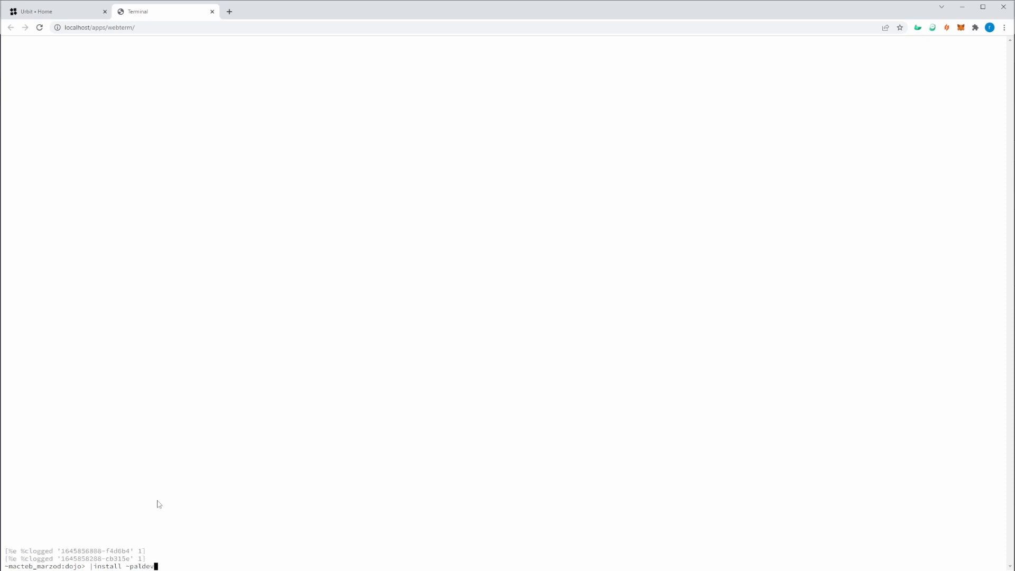
pyautogui.write('%')
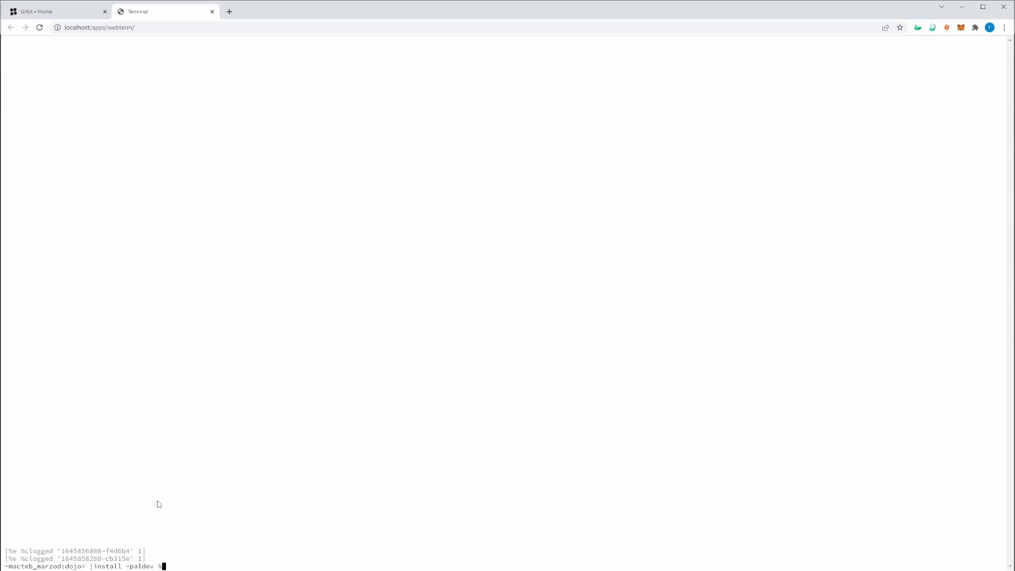
pyautogui.write('p')
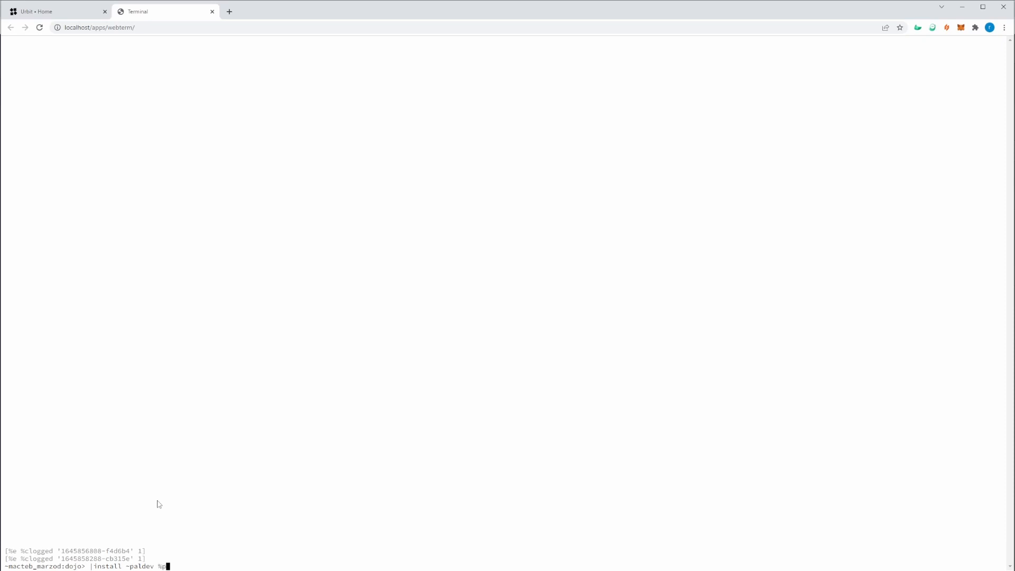
pyautogui.write('als')
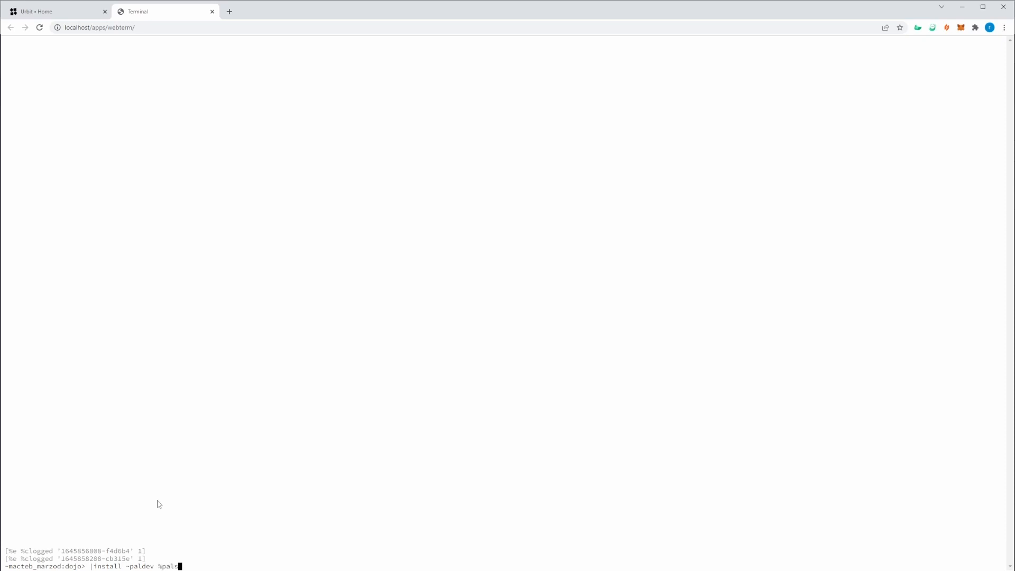
pyautogui.press('Enter')
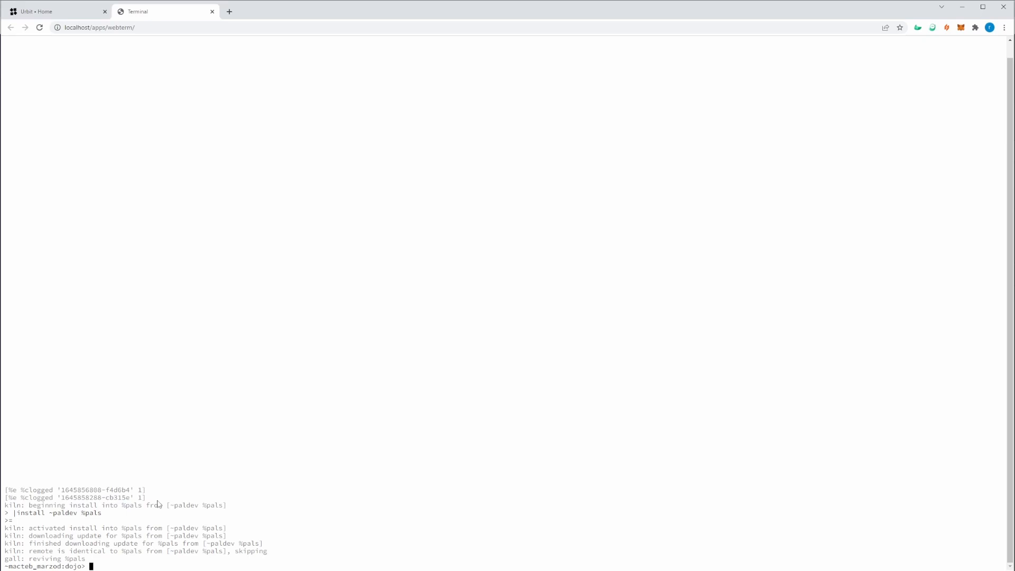
# Return to the home grid and archive the 'pals has been installed' notification.
pyautogui.click(48, 12)
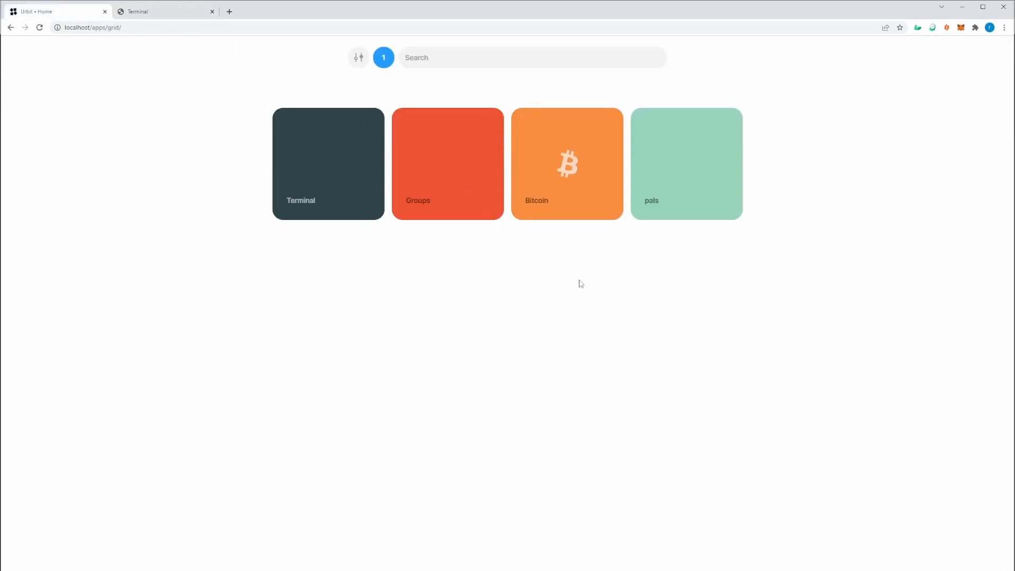
pyautogui.moveTo(700, 200)
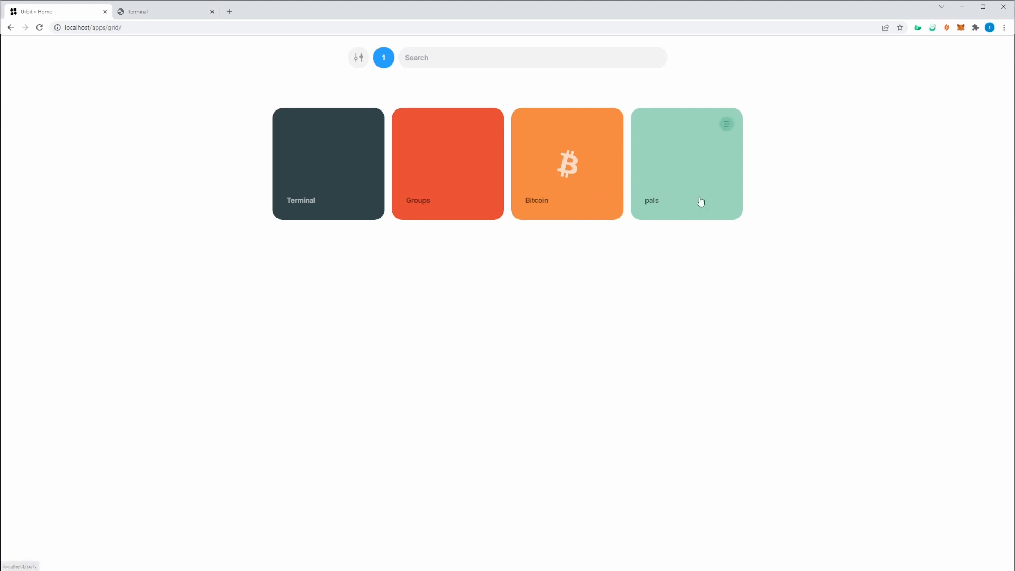
pyautogui.moveTo(706, 173)
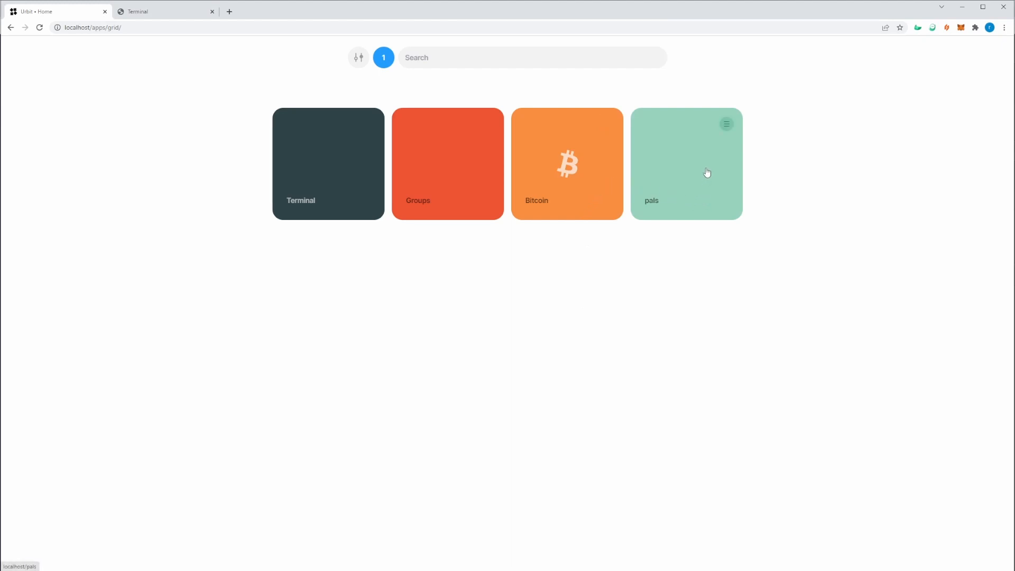
pyautogui.click(383, 58)
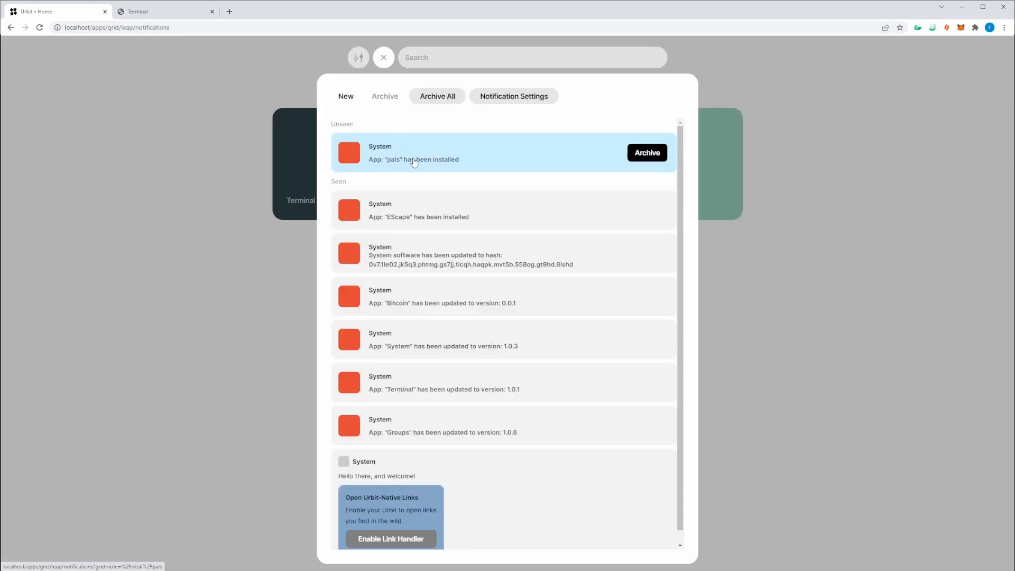
pyautogui.moveTo(654, 155)
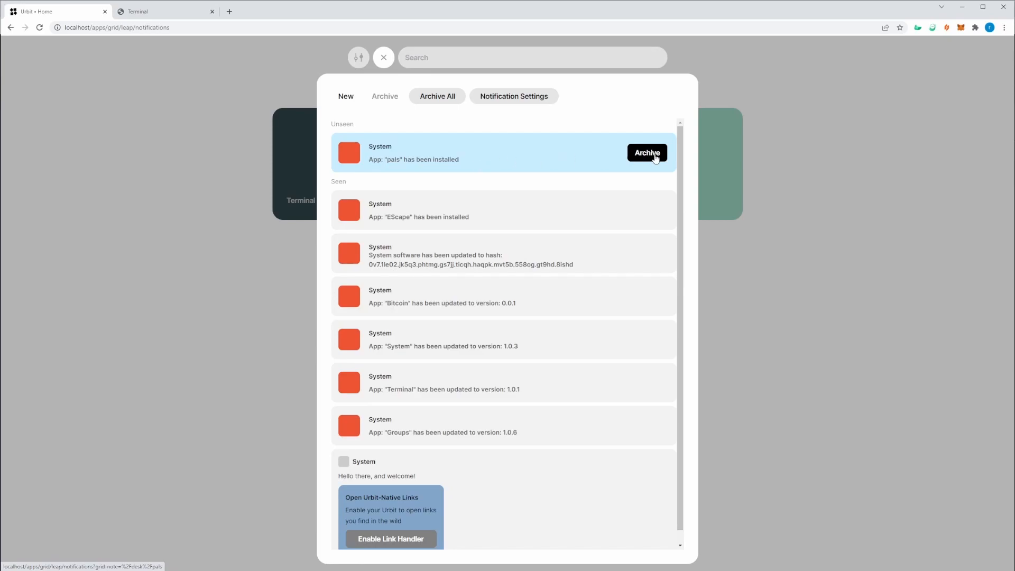
pyautogui.click(647, 152)
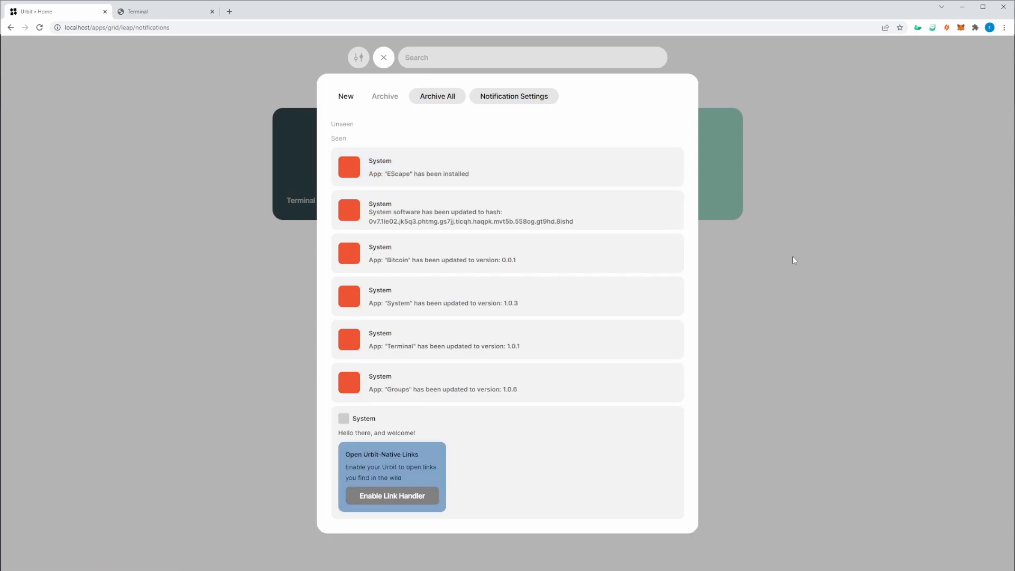